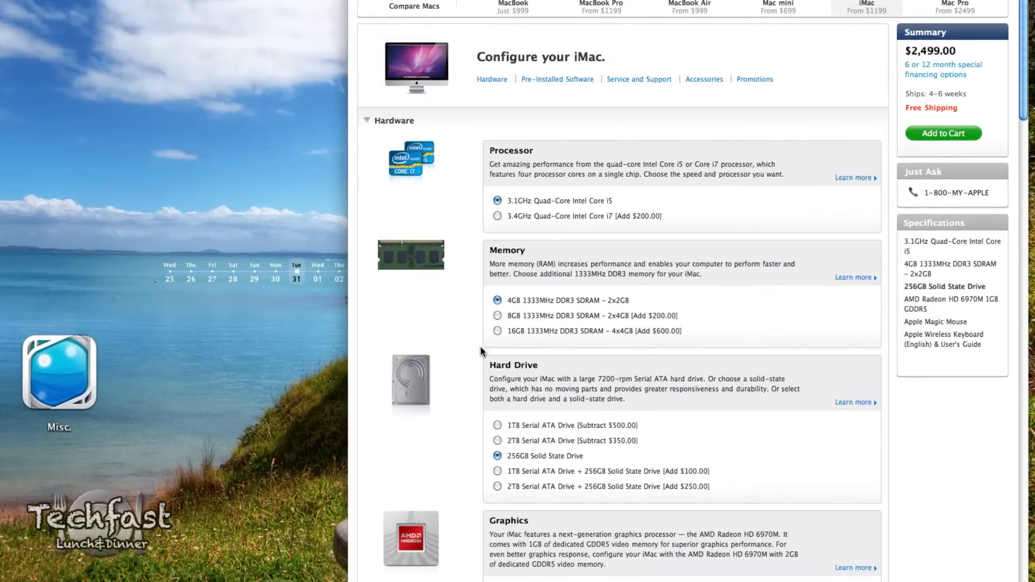
Choose the 1TB Serial ATA Drive + 256GB Solid State Drive option, bringing the iMac to $2,599
left_click(497, 471)
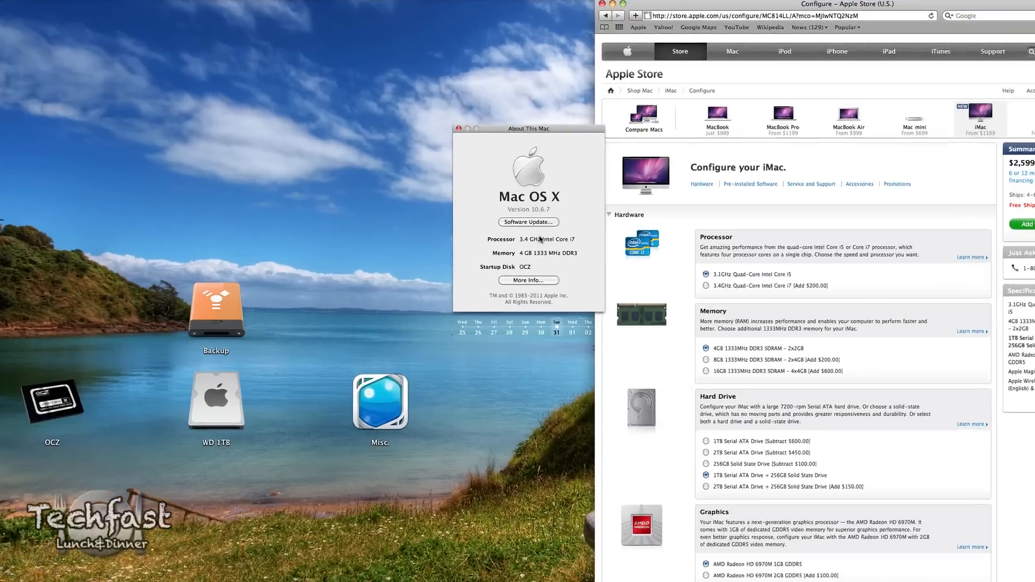
View the Serial-ATA details for the WD 1TB and OCZ Vertex3 drives in the hardware report, then close it
left_click(528, 280)
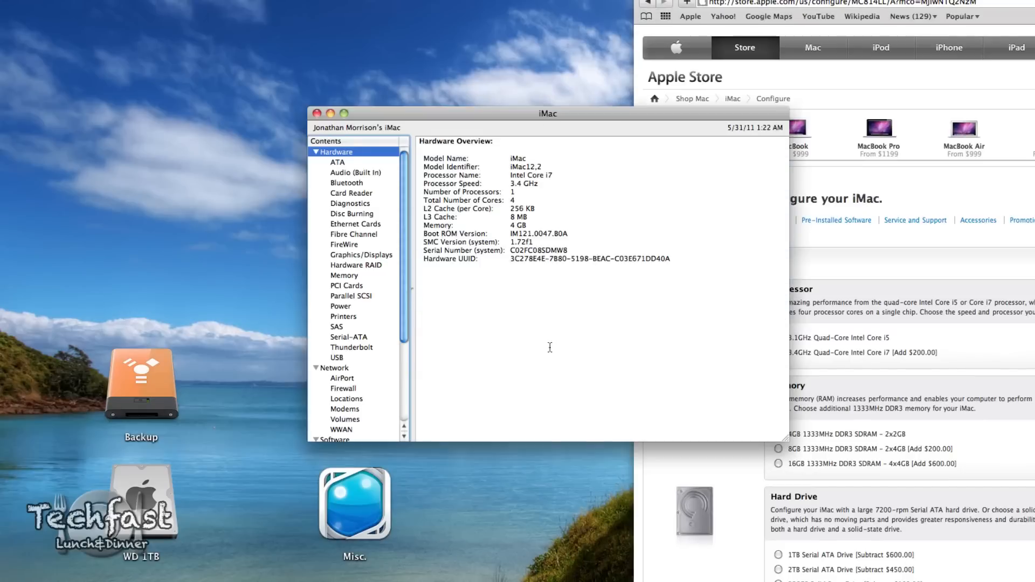
left_click(348, 337)
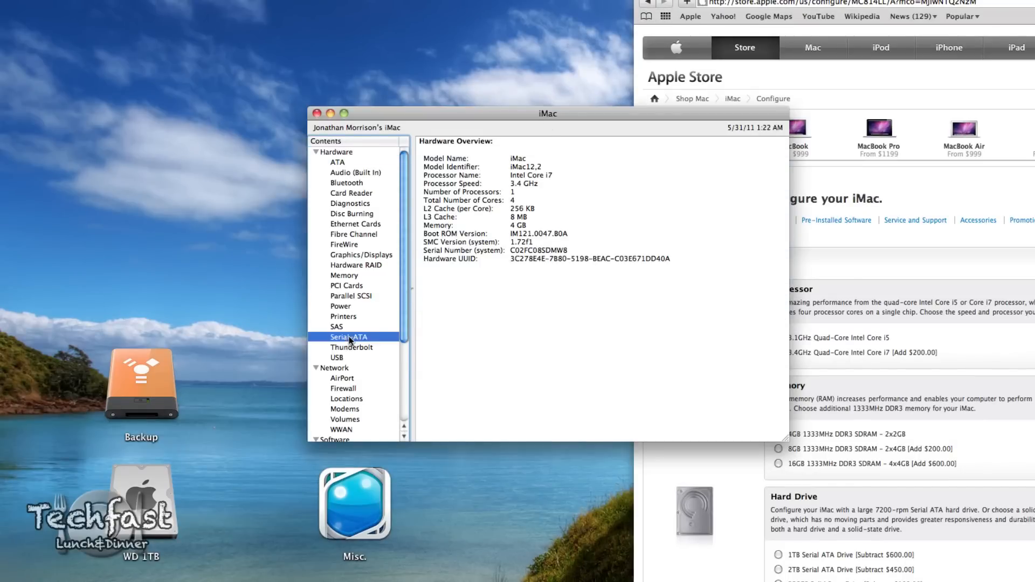
left_click(348, 337)
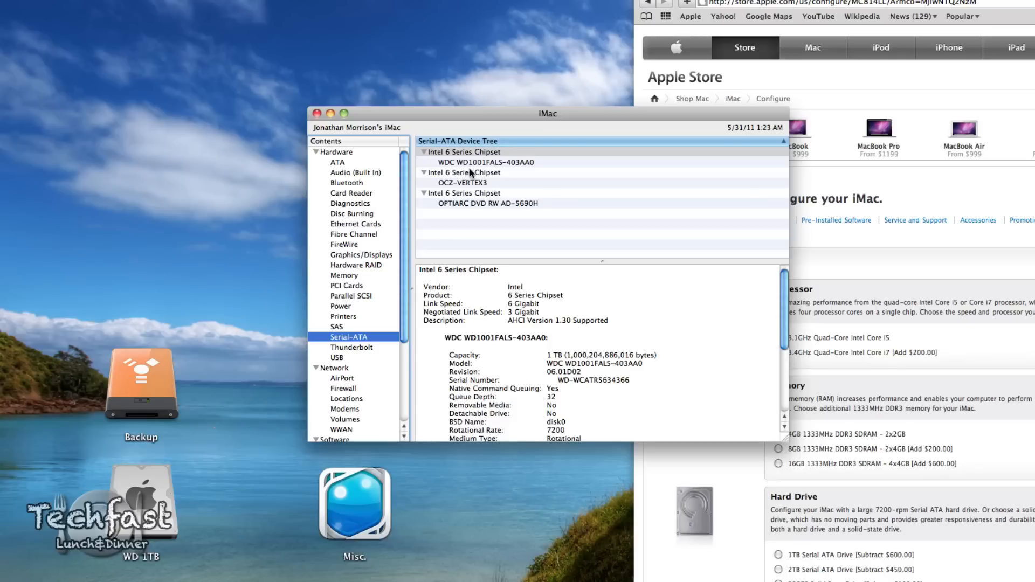
mouse_move(511, 173)
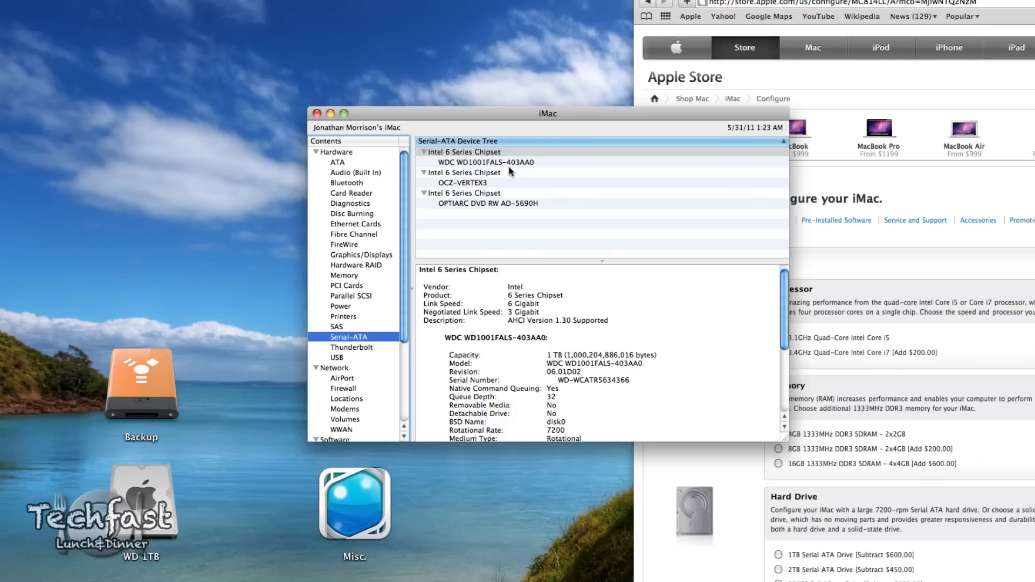
mouse_move(531, 318)
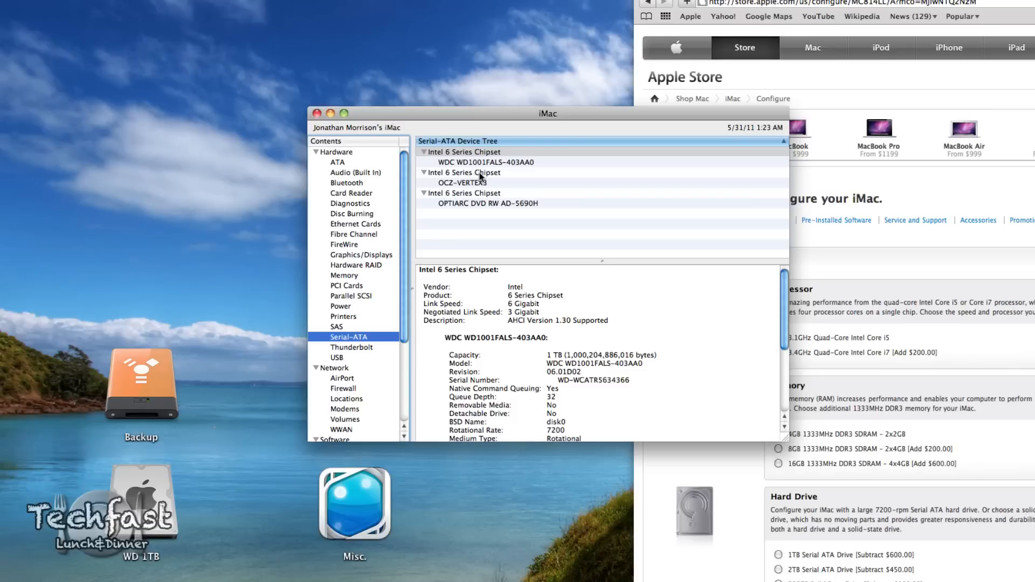
left_click(466, 183)
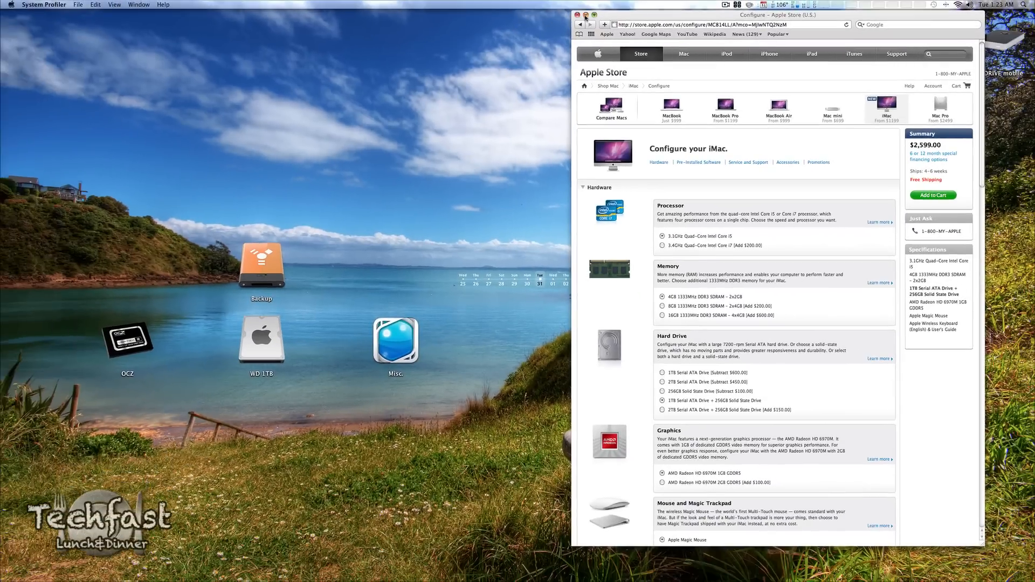
Run a 512 MB, 1920x1080 8-bit disk test on WD 1TB: Write 120.8 MB/s, Read 121.9 MB/s
left_click(583, 15)
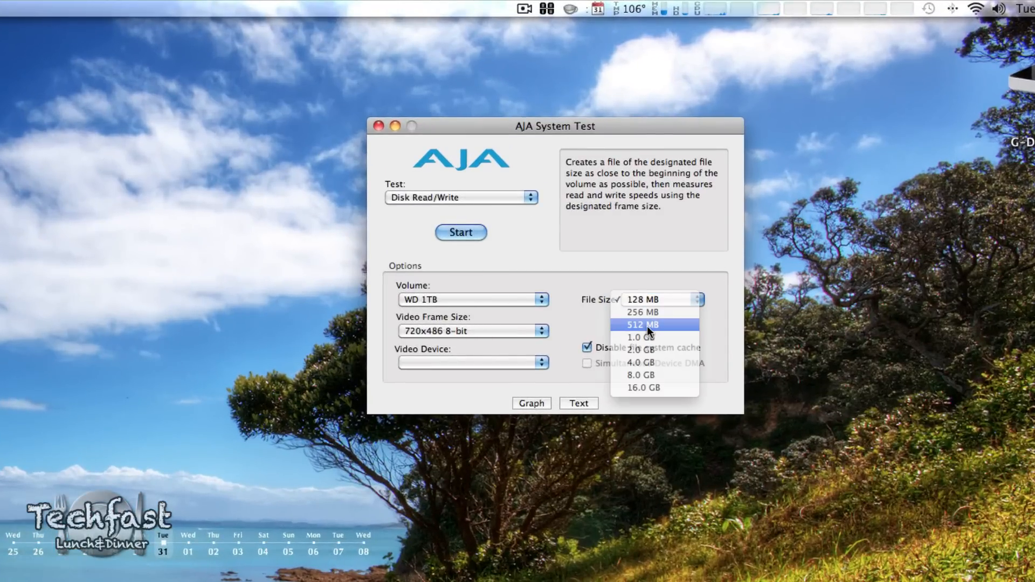
left_click(473, 330)
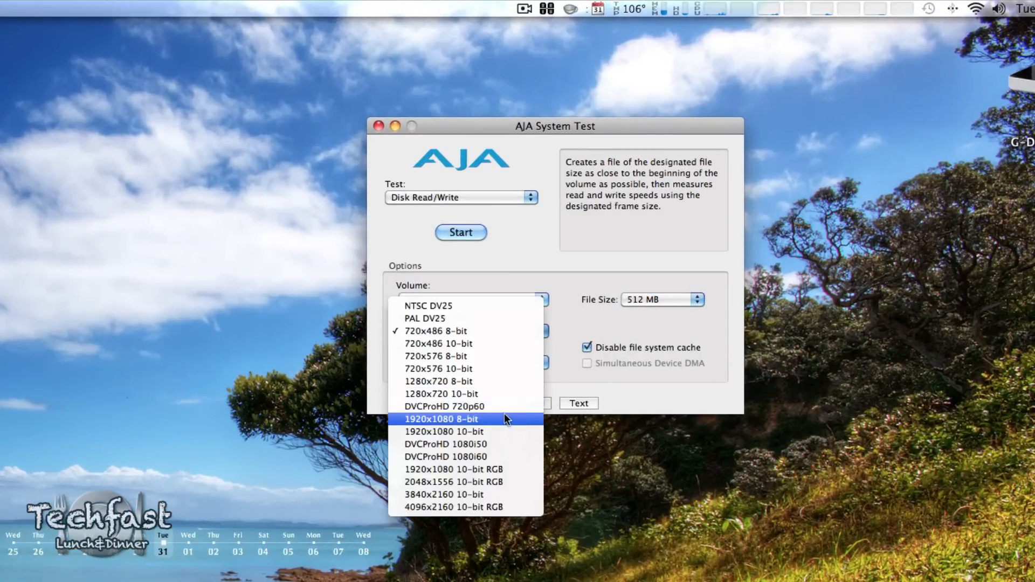
left_click(440, 419)
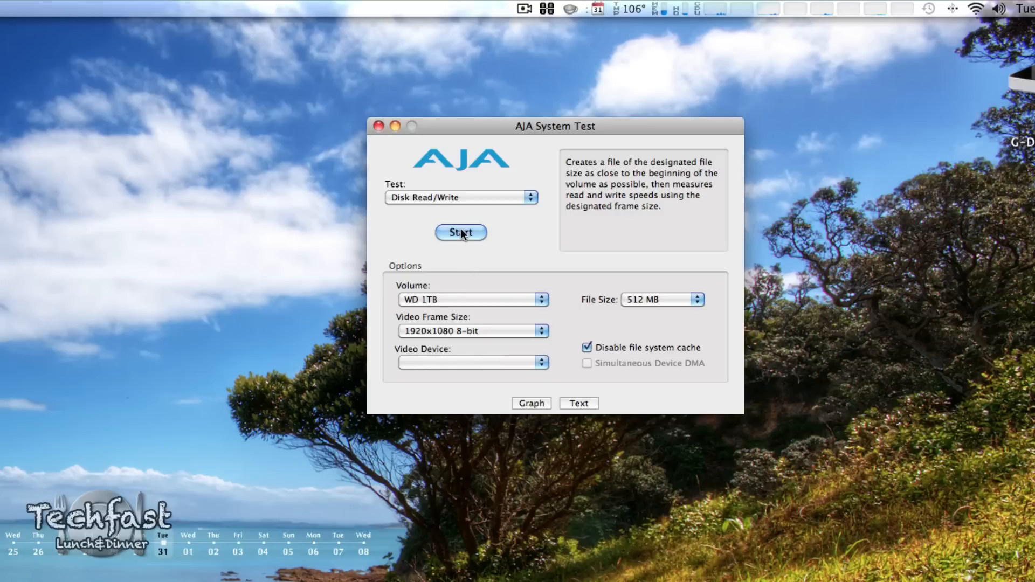
left_click(461, 233)
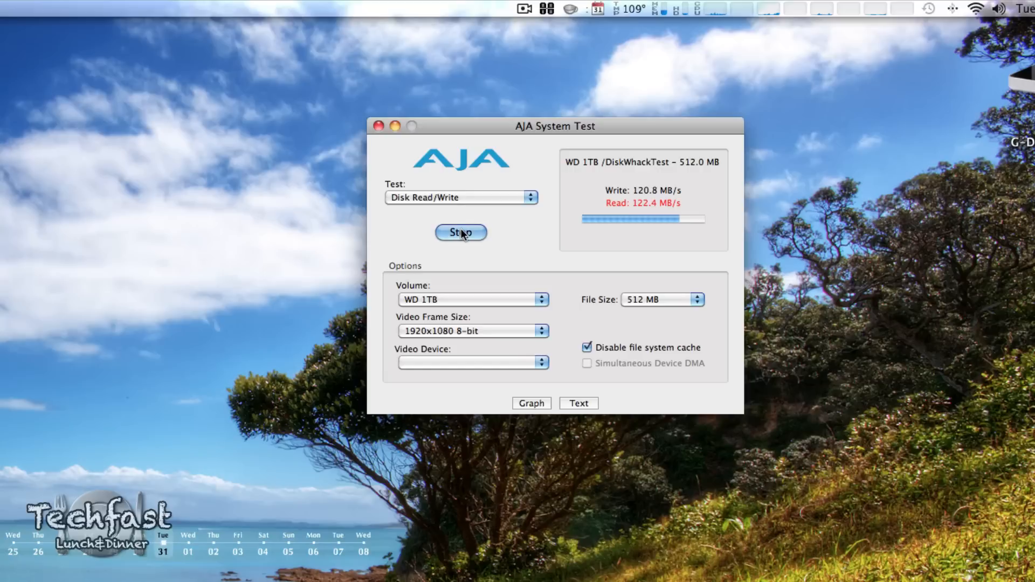
left_click(460, 232)
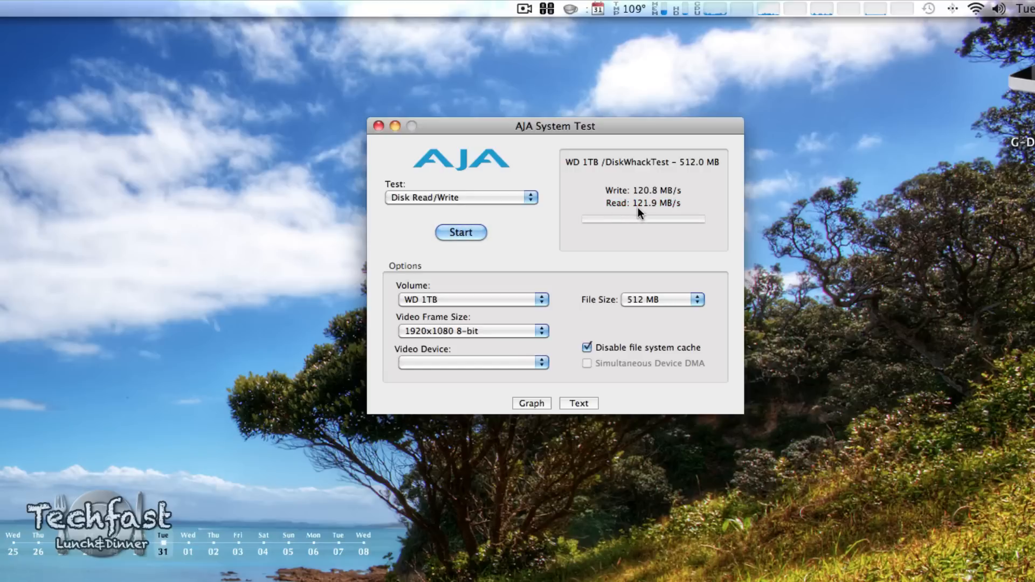
mouse_move(672, 210)
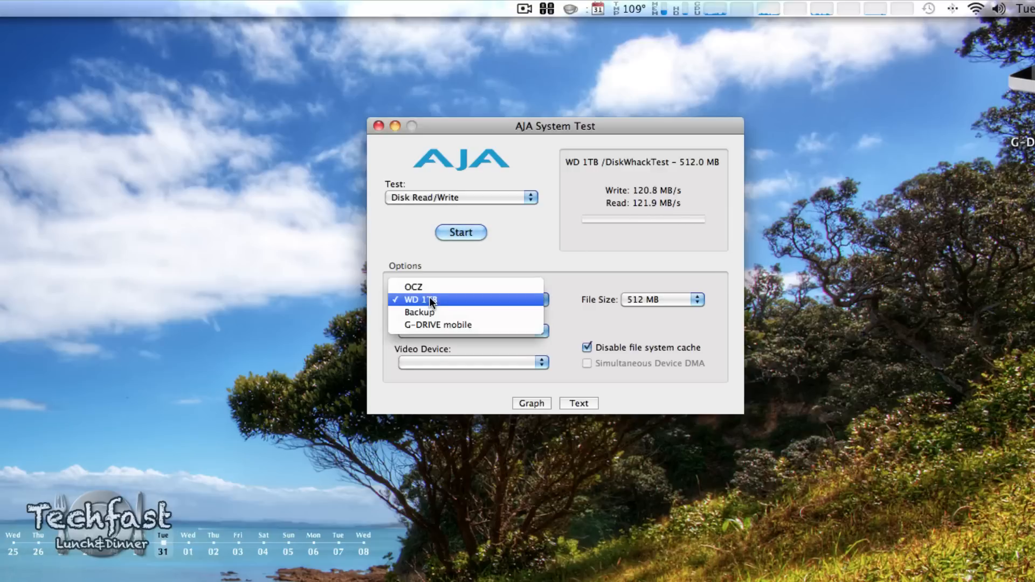
Run the same disk test on the OCZ SSD: Write 484.8 MB/s, Read 491.7 MB/s
left_click(413, 286)
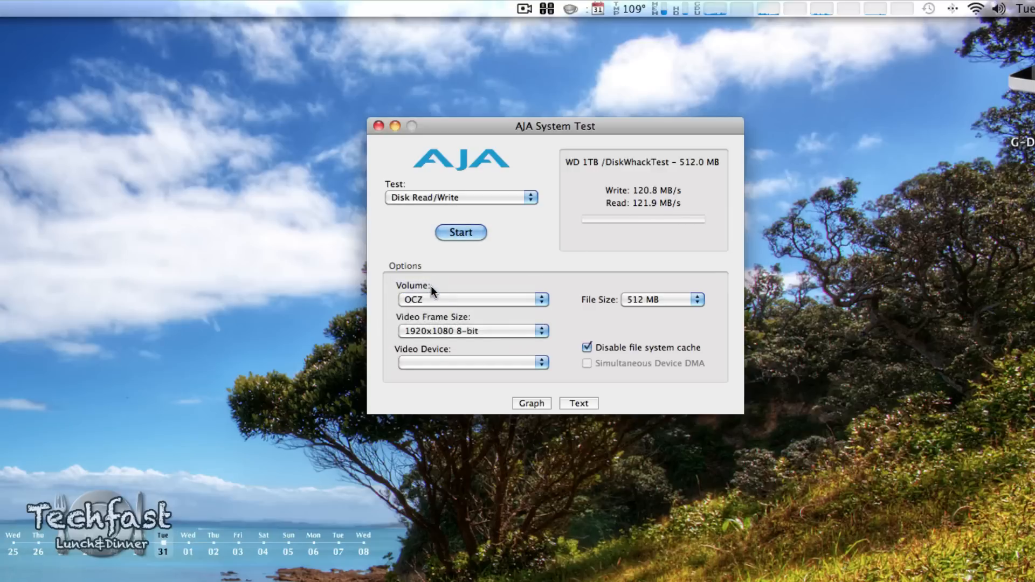
left_click(460, 232)
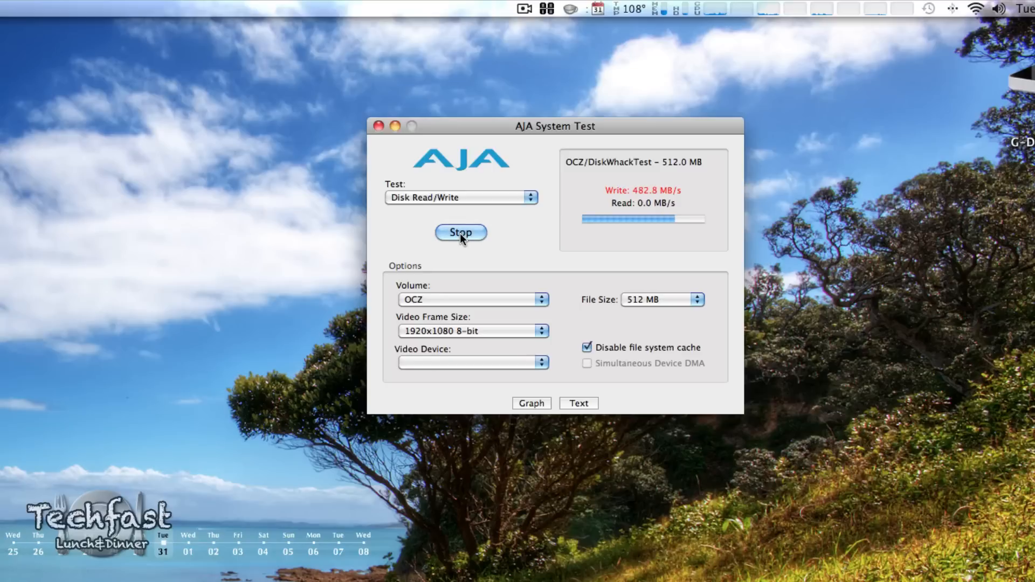
left_click(460, 232)
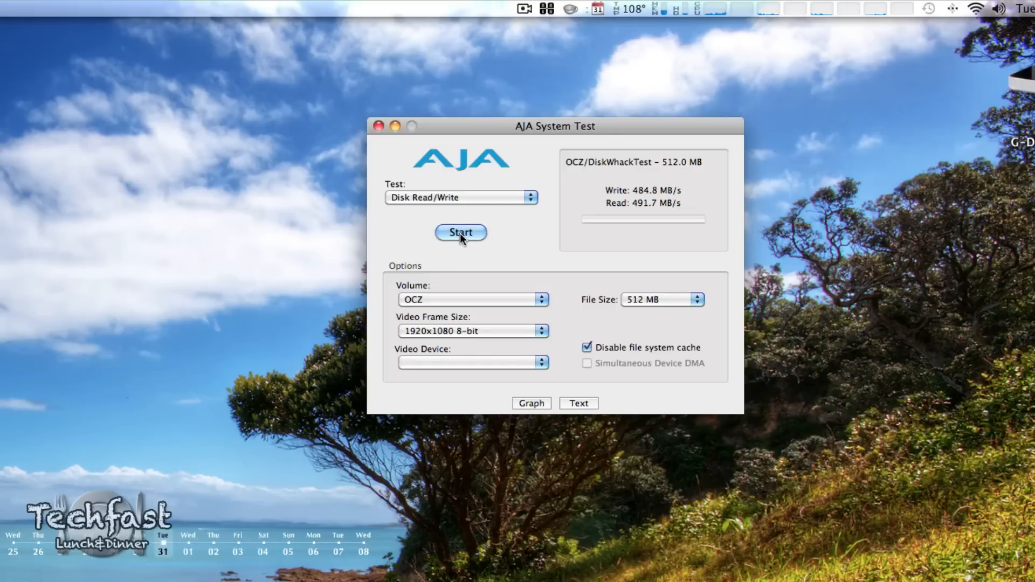
left_click(379, 126)
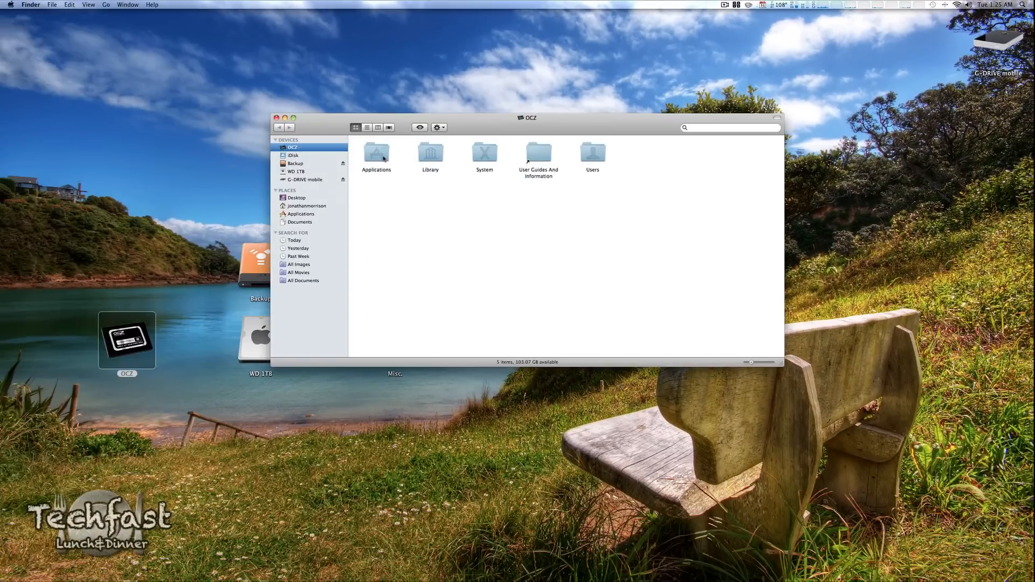
mouse_move(354, 165)
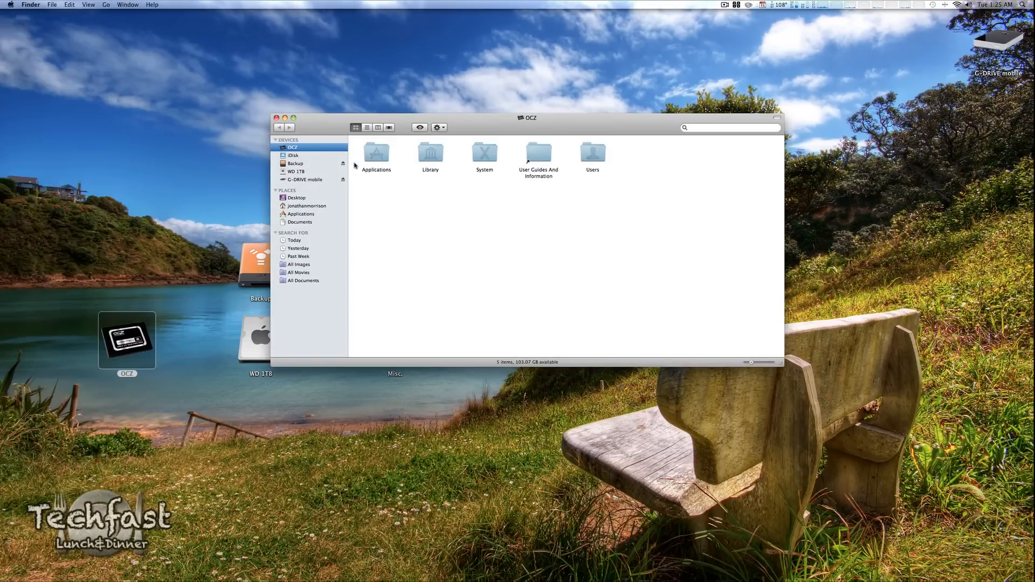
Show the WD 1TB drive's Final Cut Pro and Music & Media folders in Finder
left_click(297, 172)
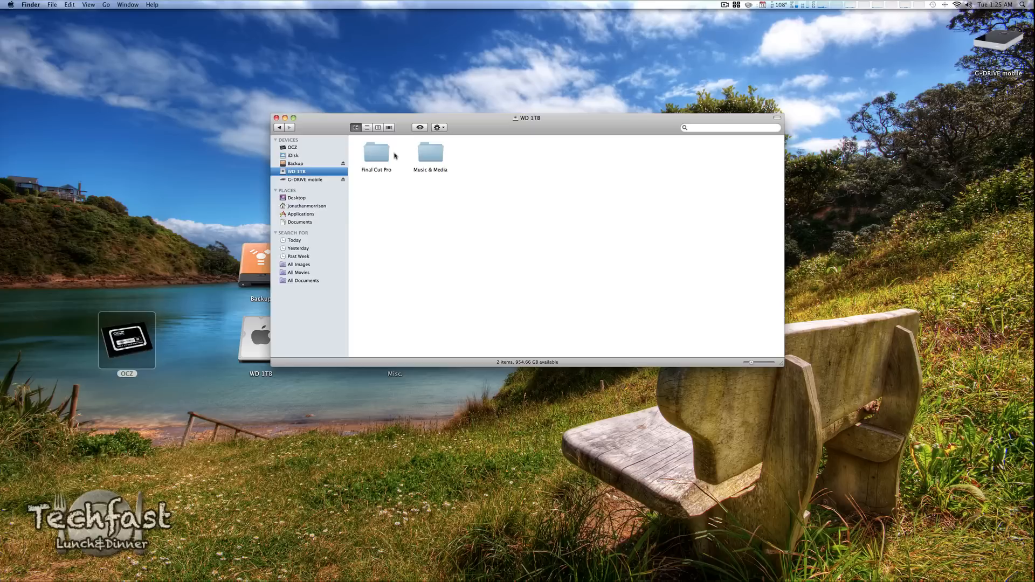
mouse_move(284, 118)
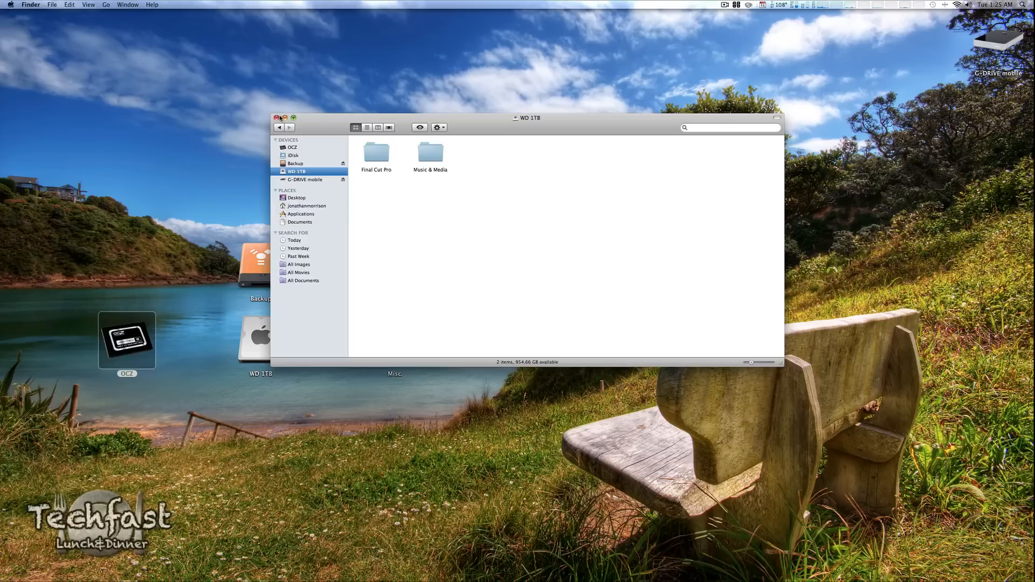